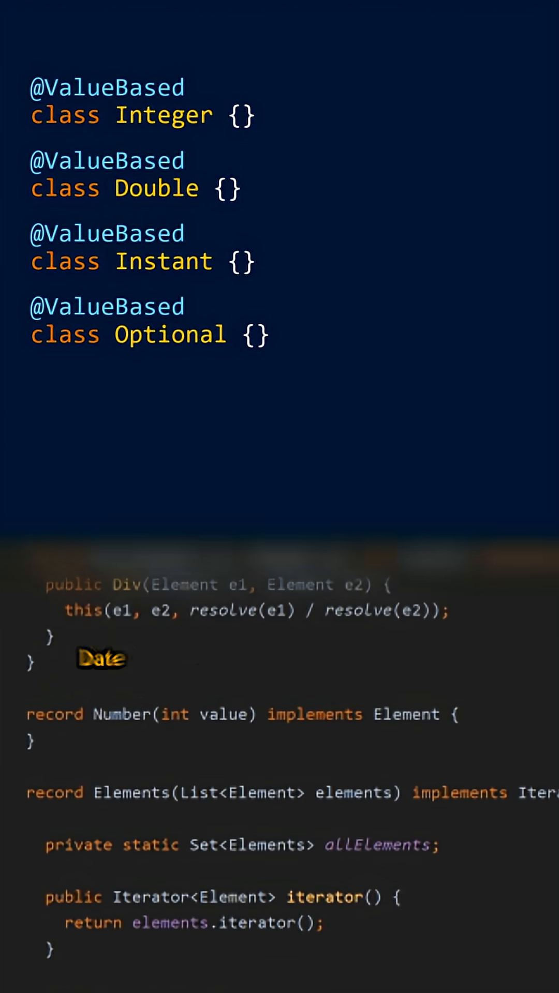
pyautogui.scroll(-3)
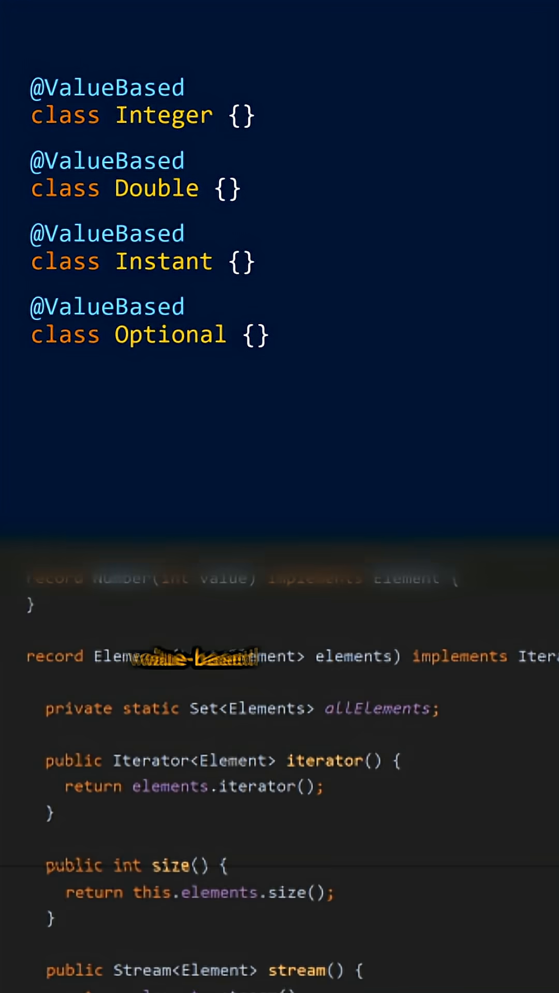
pyautogui.scroll(-3)
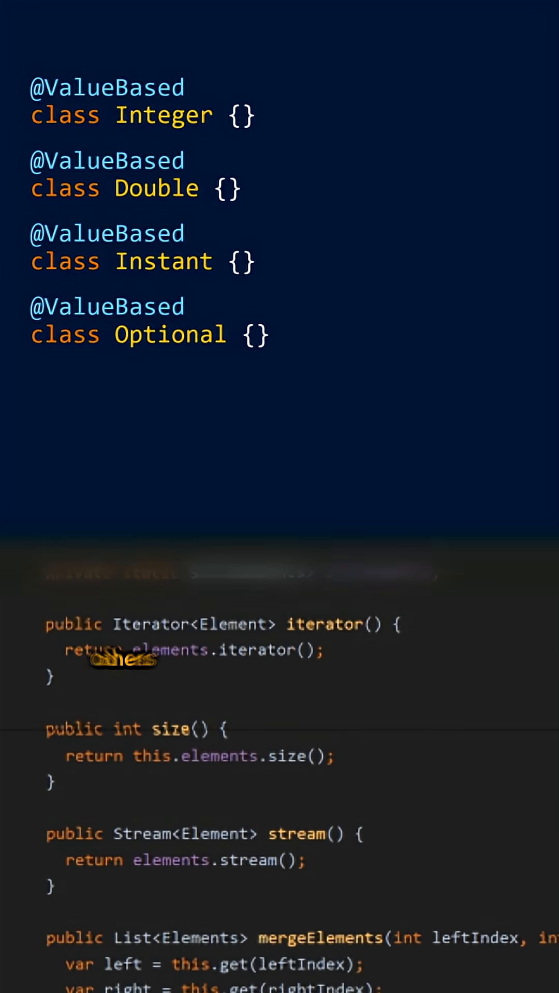
pyautogui.scroll(-3)
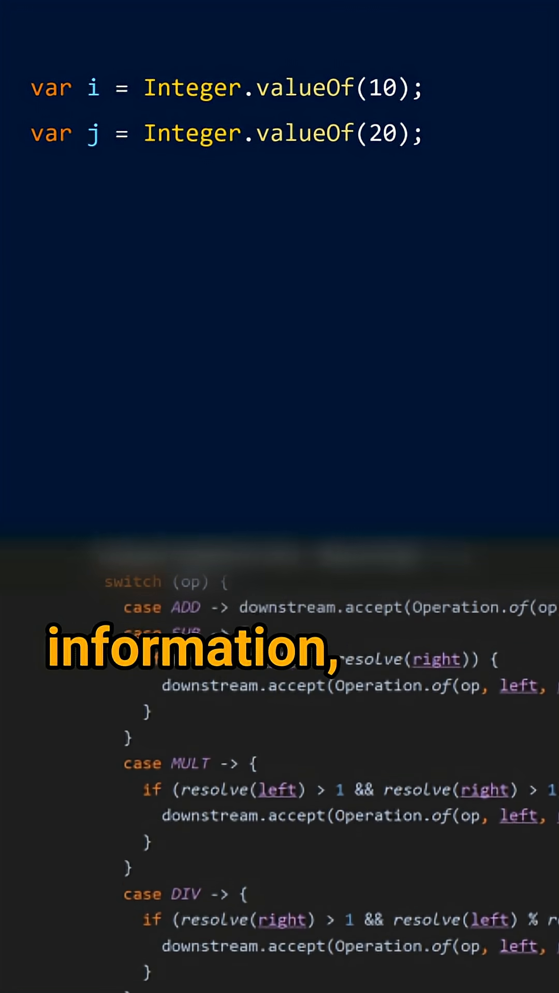
pyautogui.scroll(-3)
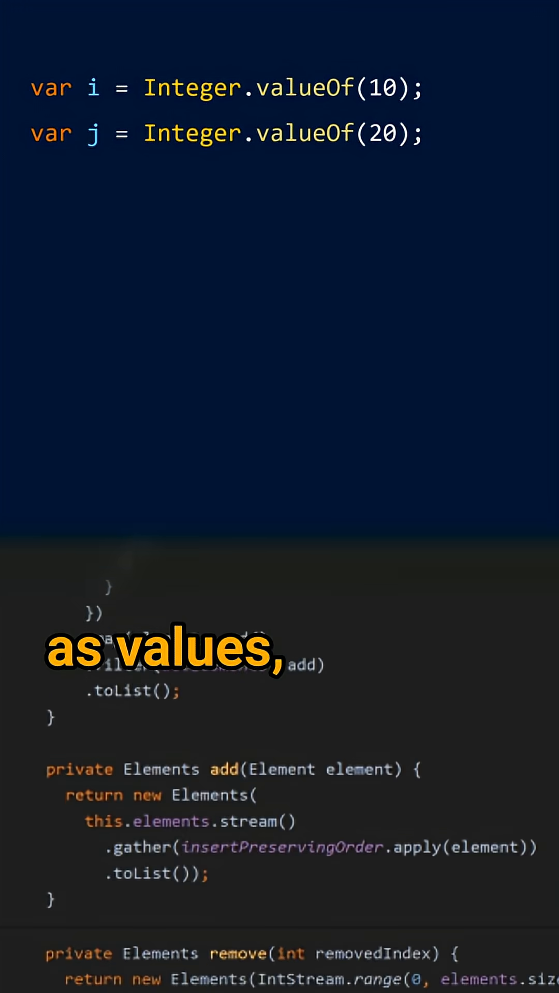
pyautogui.scroll(3)
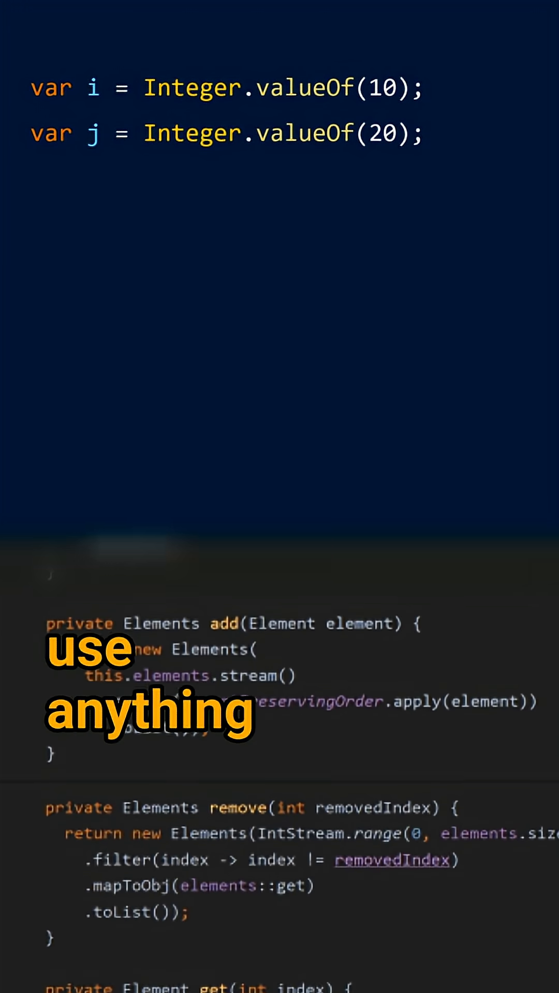